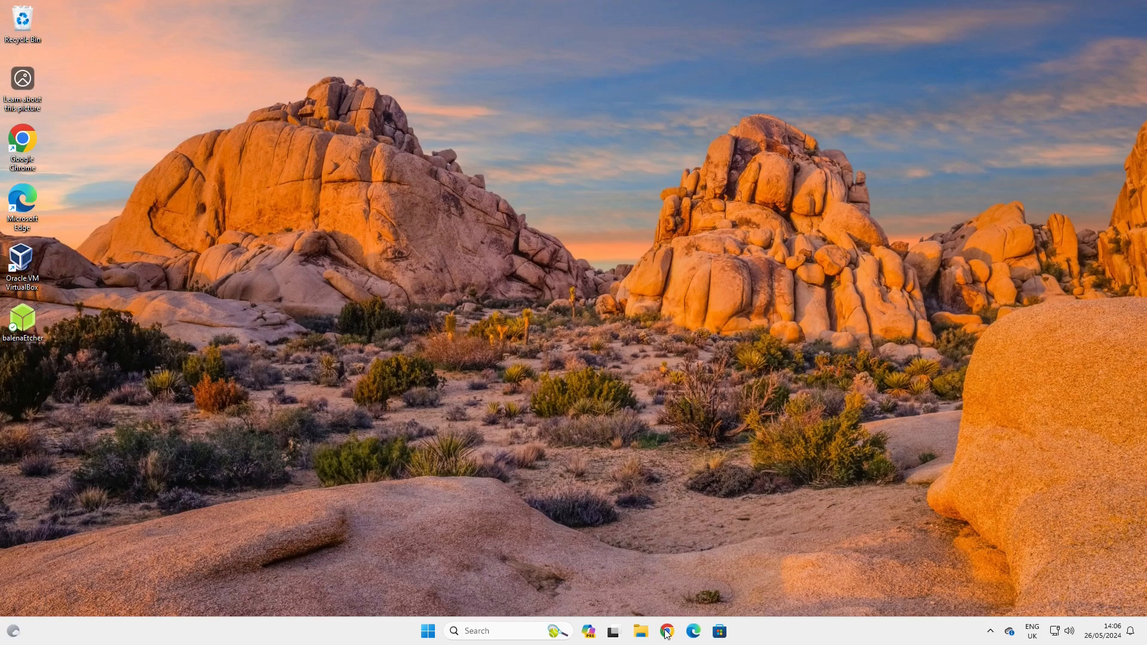
mouse_move(692, 631)
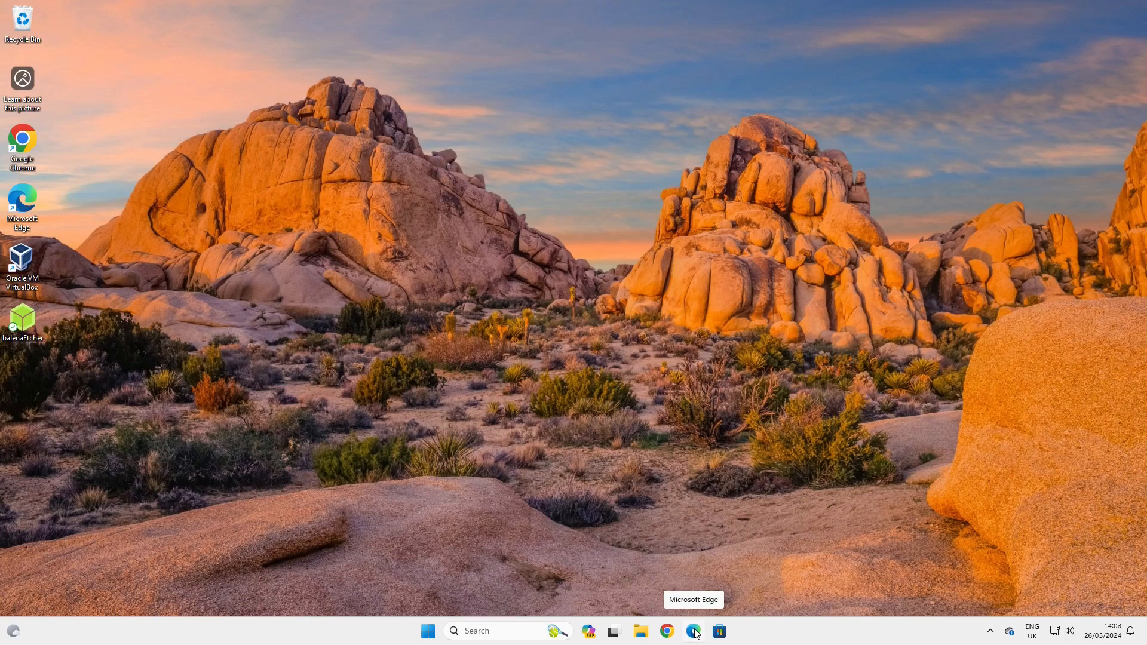
- Launch Edge and reach the Ubuntu Desktop download page from ubuntu.com/download
left_click(692, 631)
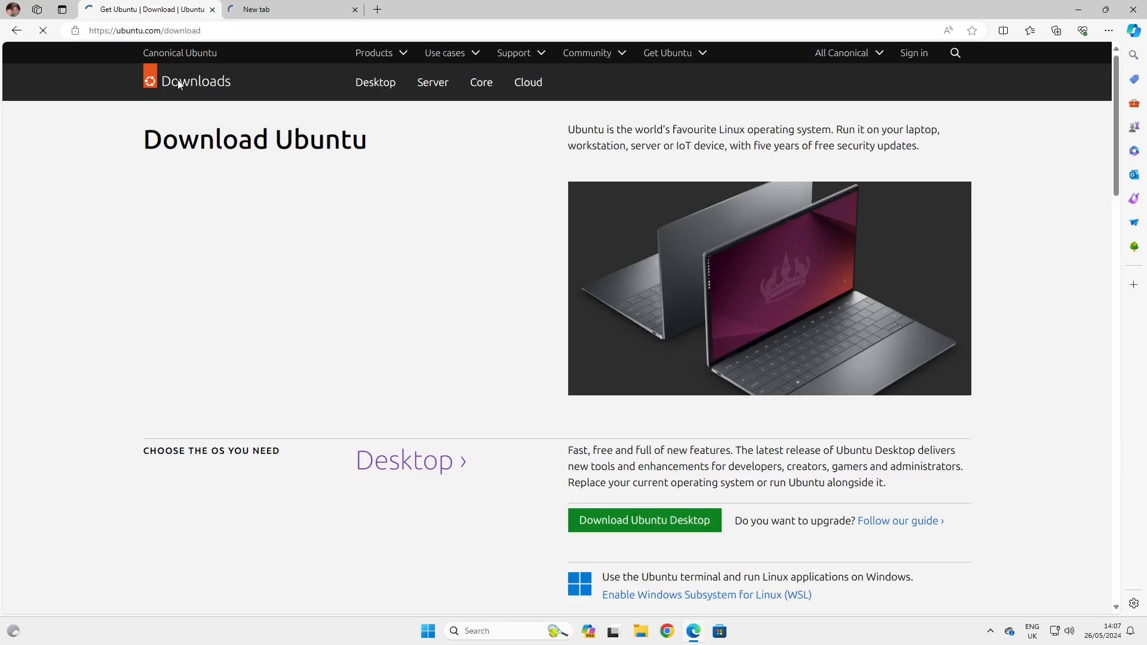
left_click(142, 30)
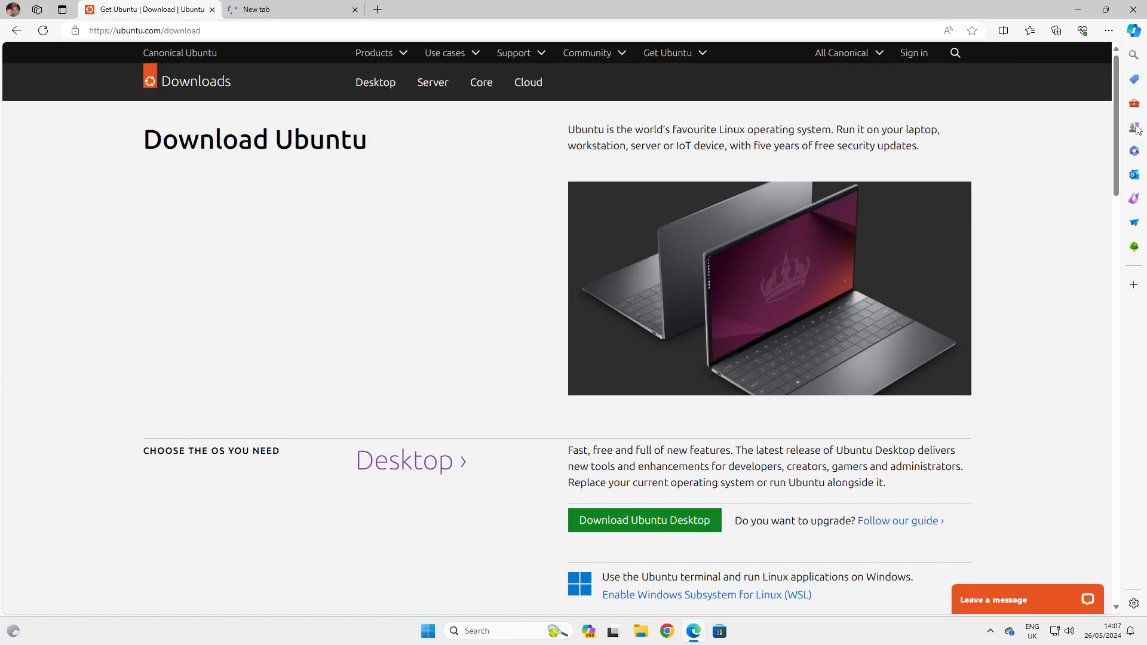
scroll("down", 3)
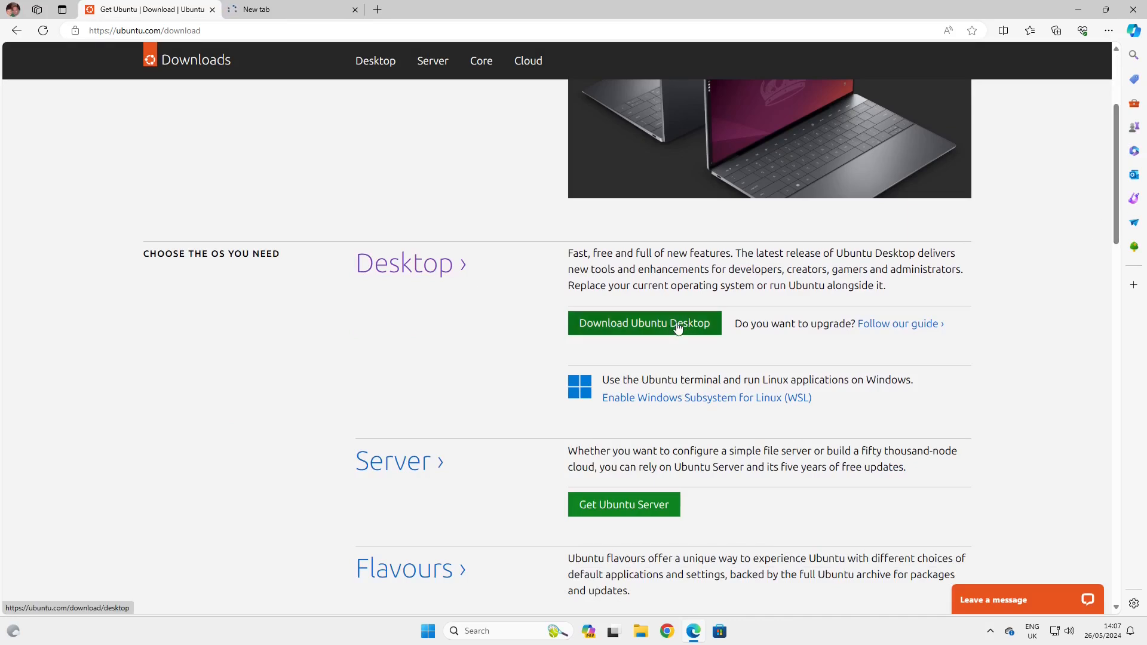
left_click(644, 323)
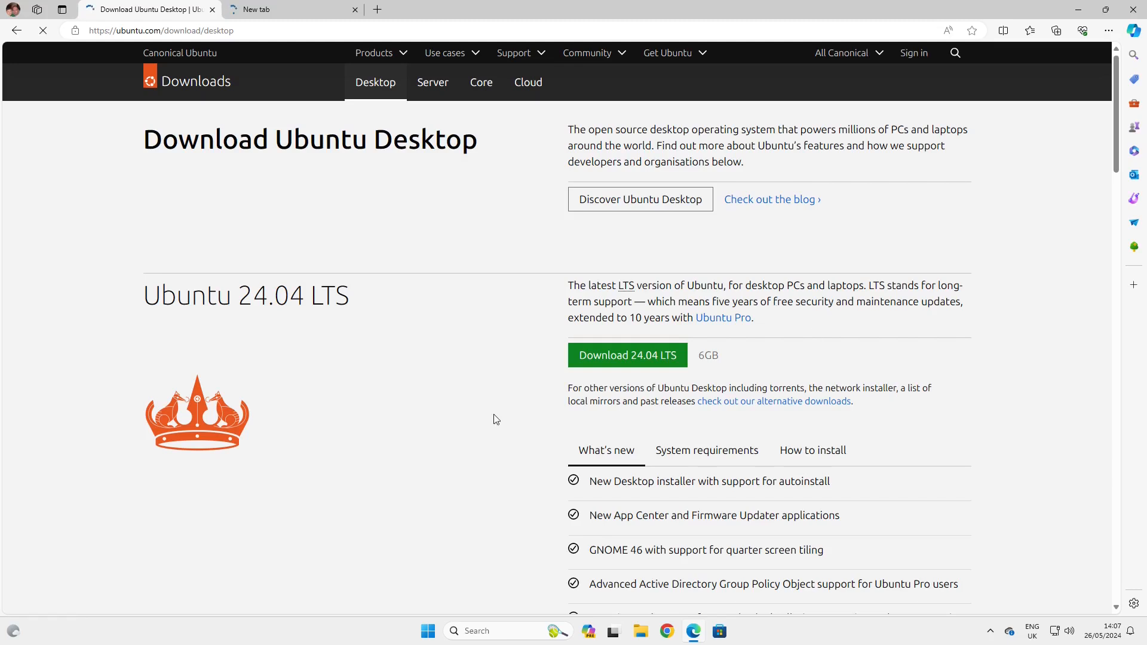
- Request the Ubuntu 24.04 LTS desktop download
scroll("down", 3)
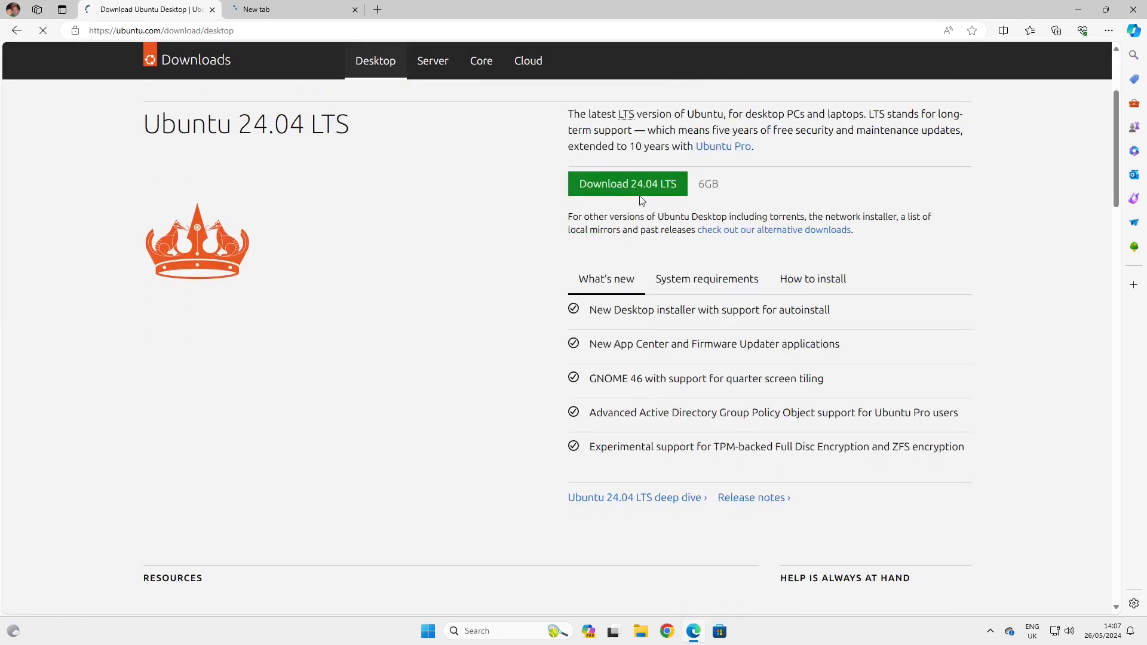
left_click(626, 184)
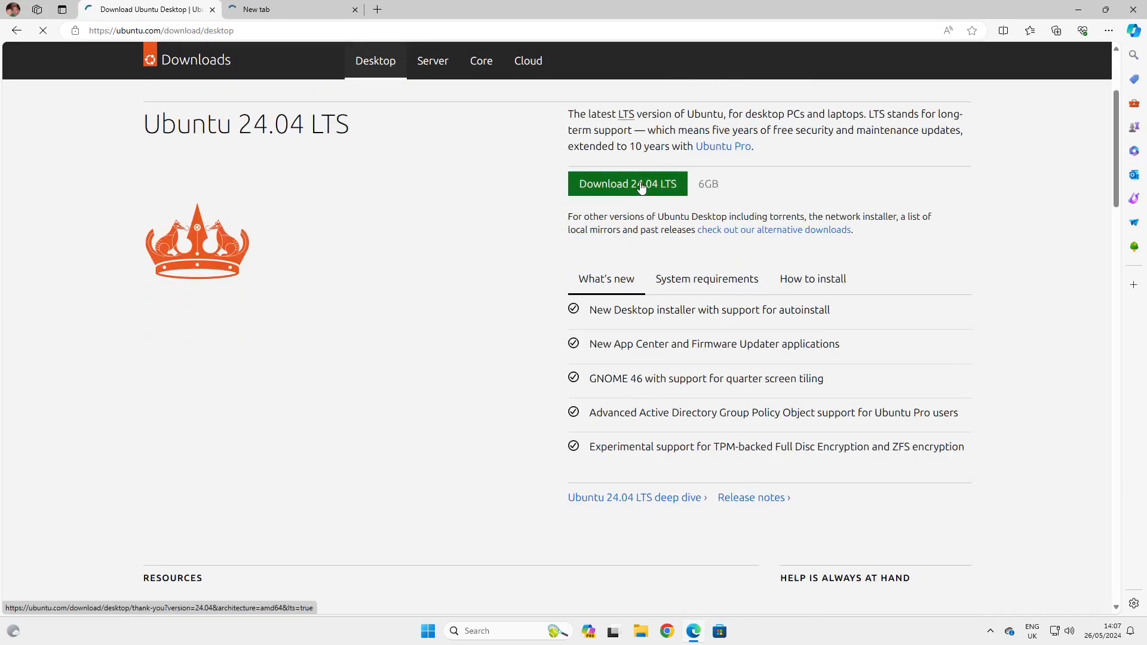
left_click(627, 184)
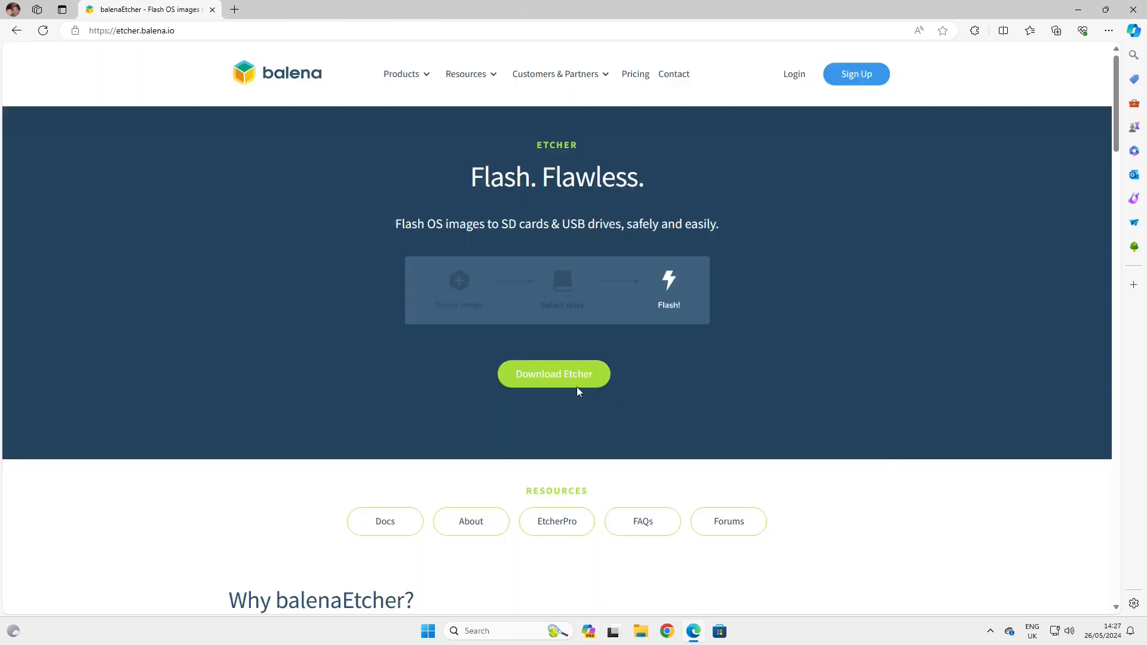
- Download the Etcher for Windows (x86|x64) installer from etcher.balena.io
left_click(553, 374)
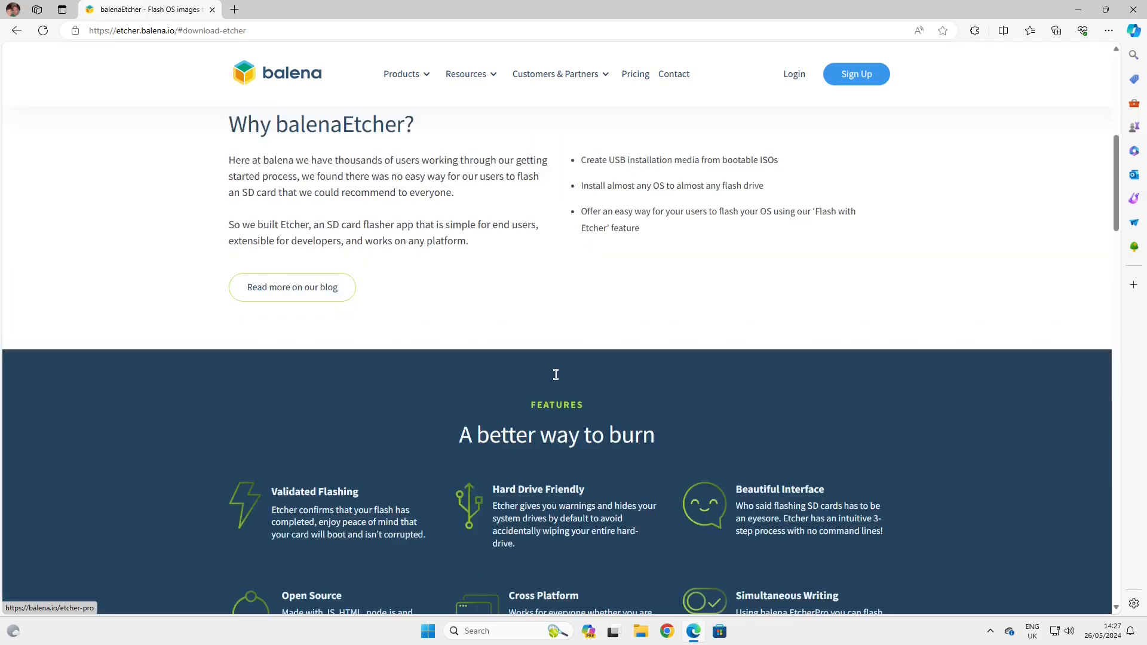
scroll("down", 3)
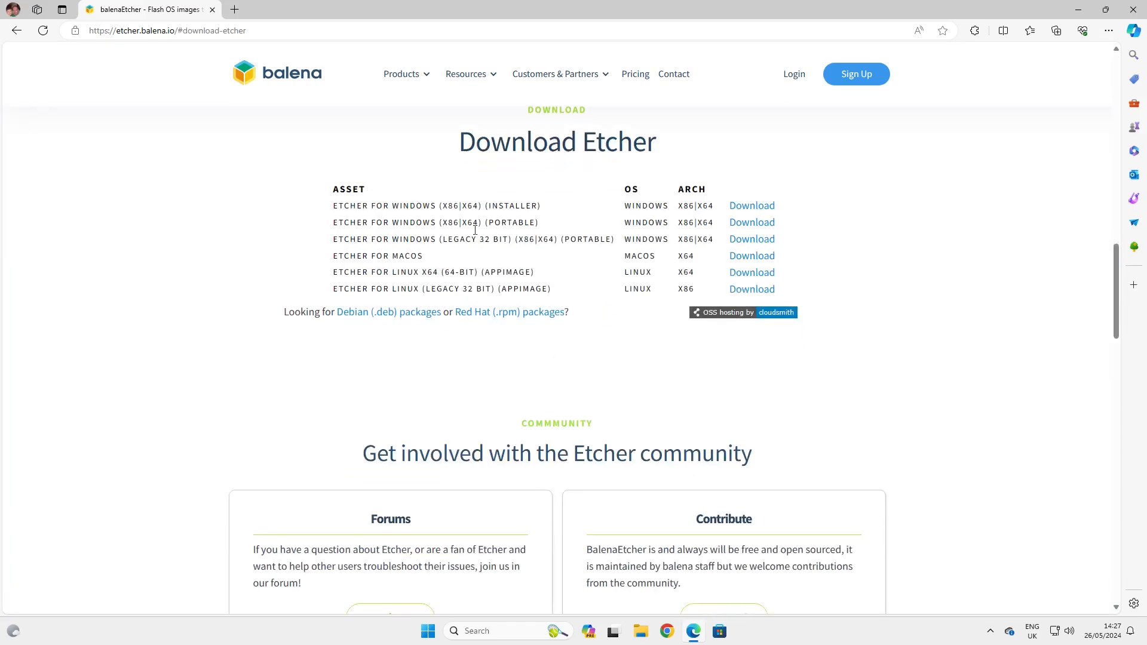
left_click(752, 204)
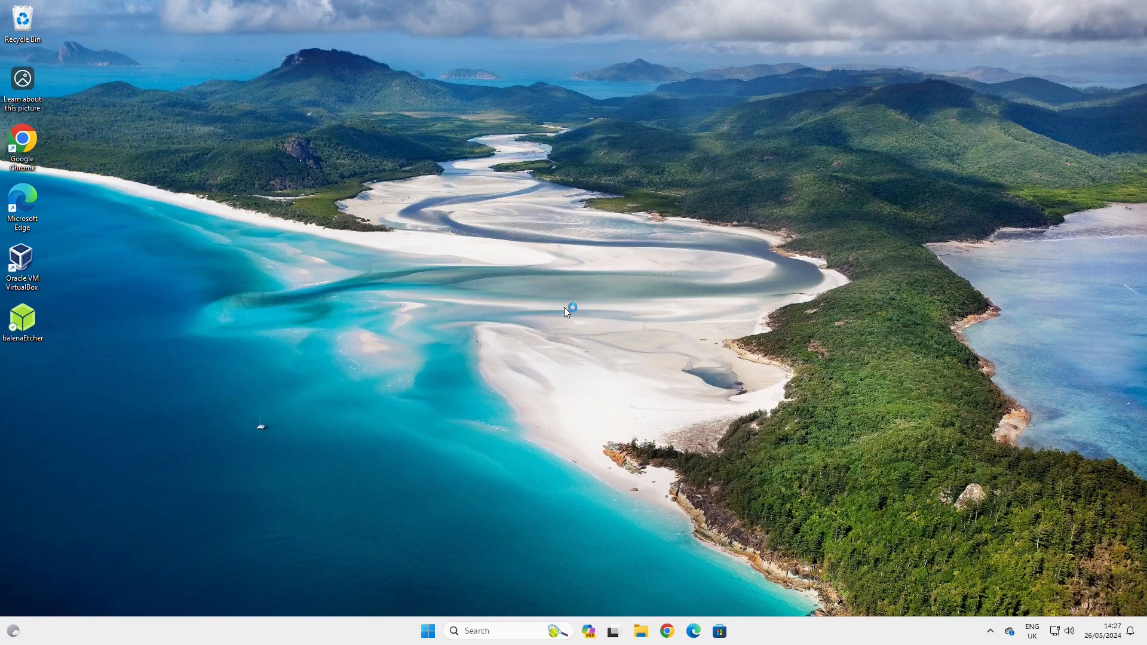
- Run balenaEtcher-Setup-1.18.11 from the Downloads folder in File Explorer and close the window
left_click(639, 631)
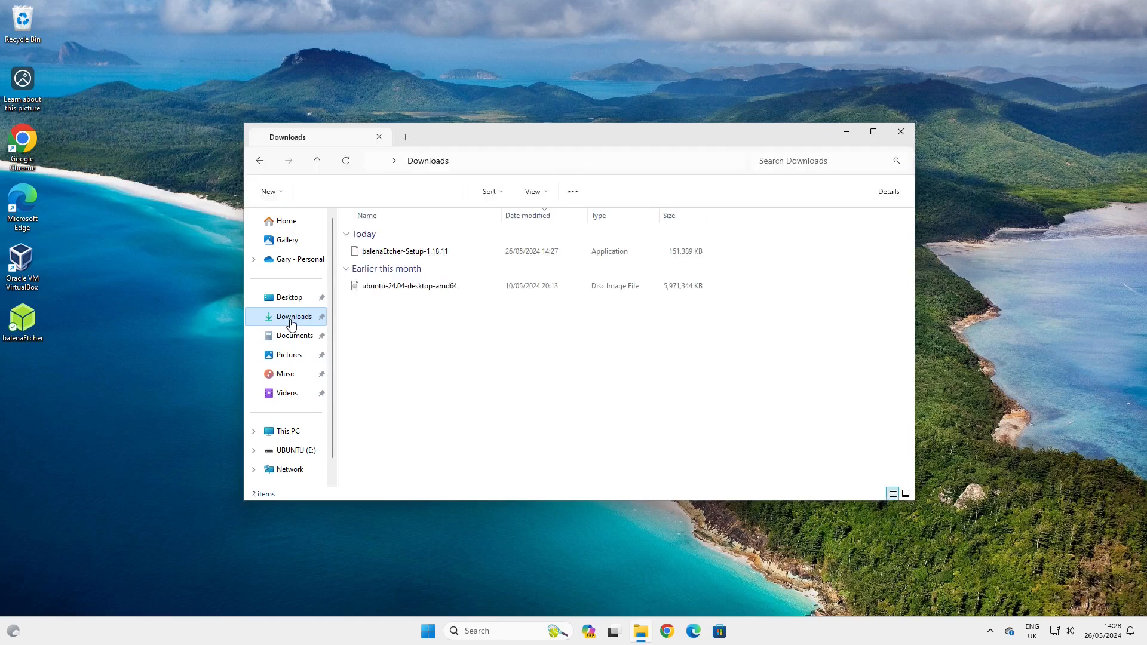
left_click(405, 251)
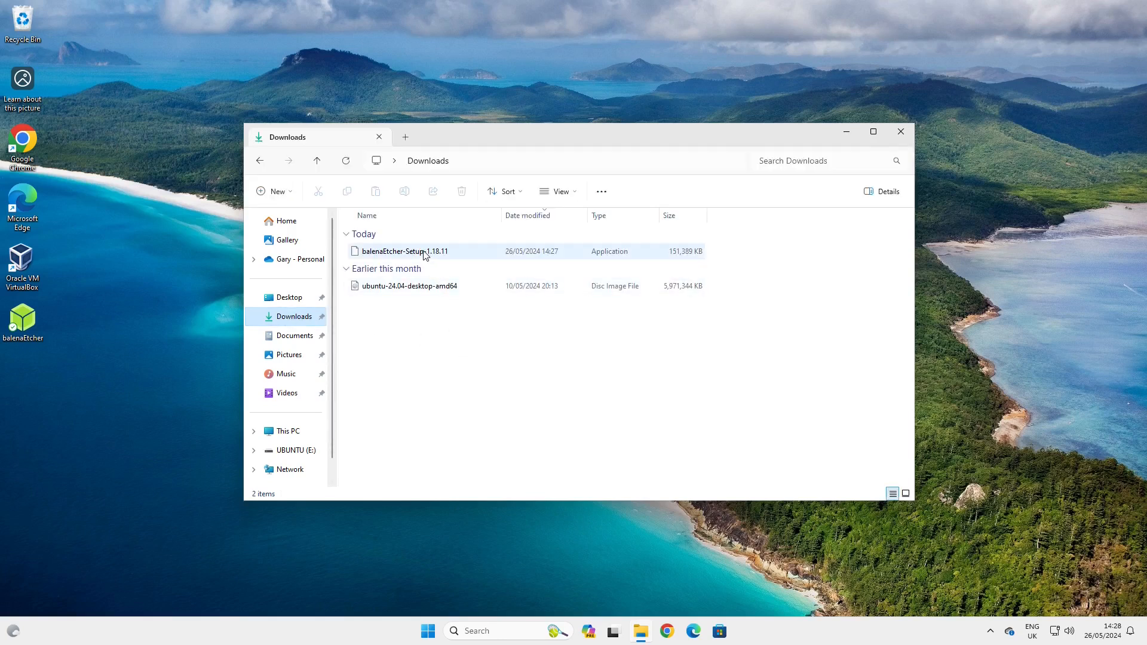
double_click(405, 251)
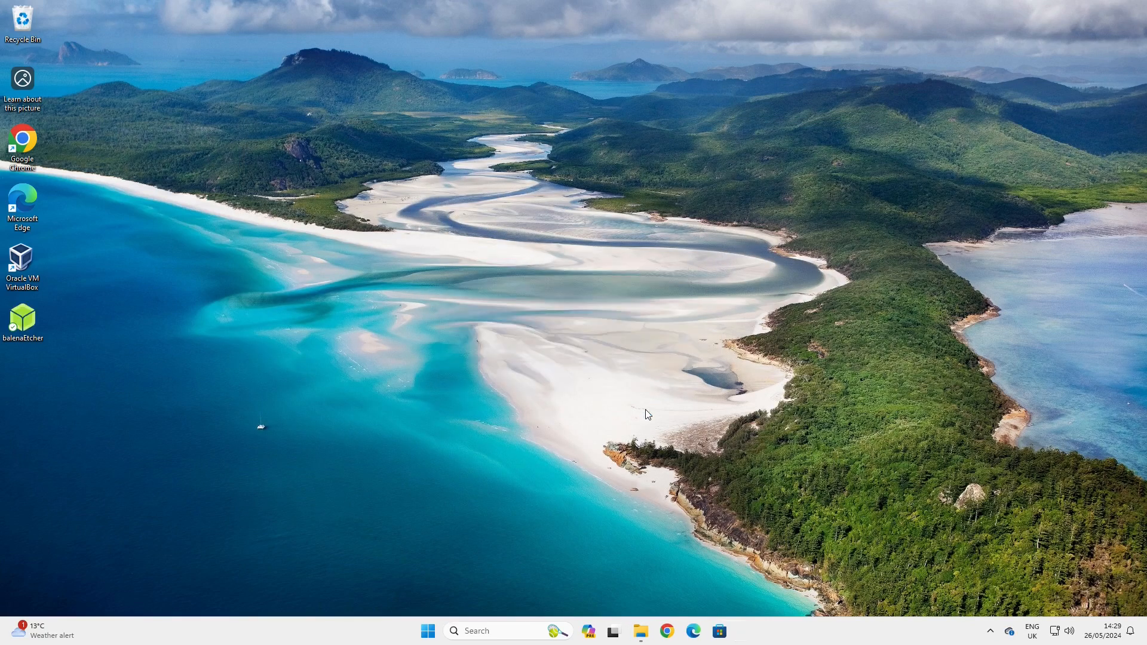
left_click(651, 410)
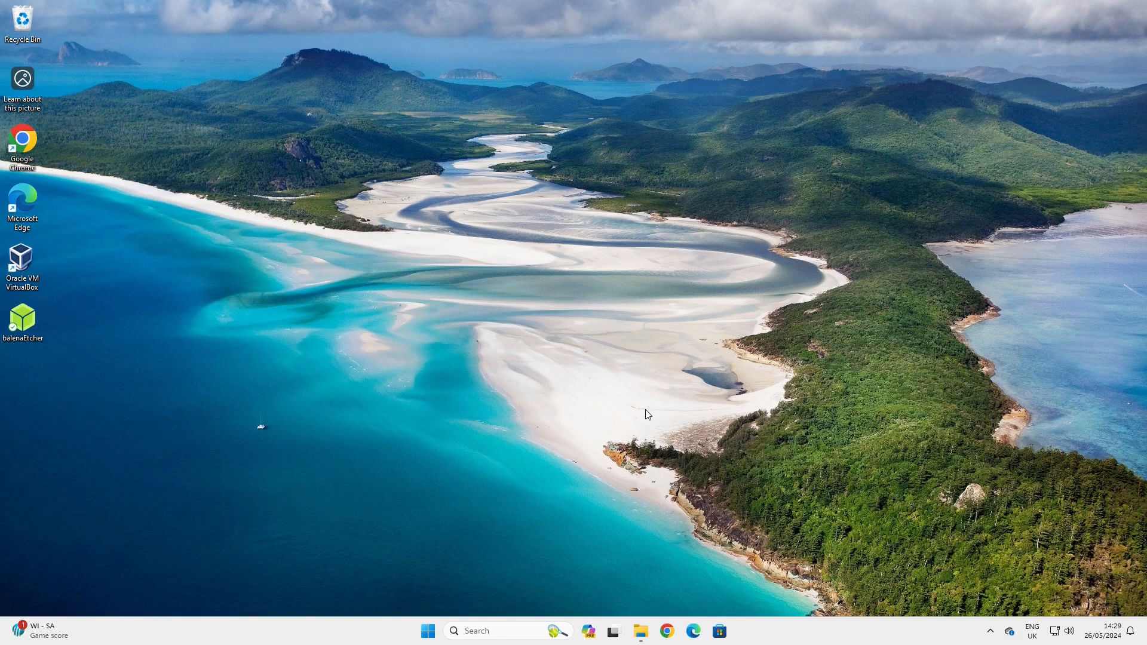
- Launch balenaEtcher and choose ubuntu-24.04-desktop-amd64 from Downloads as the image to flash
double_click(23, 318)
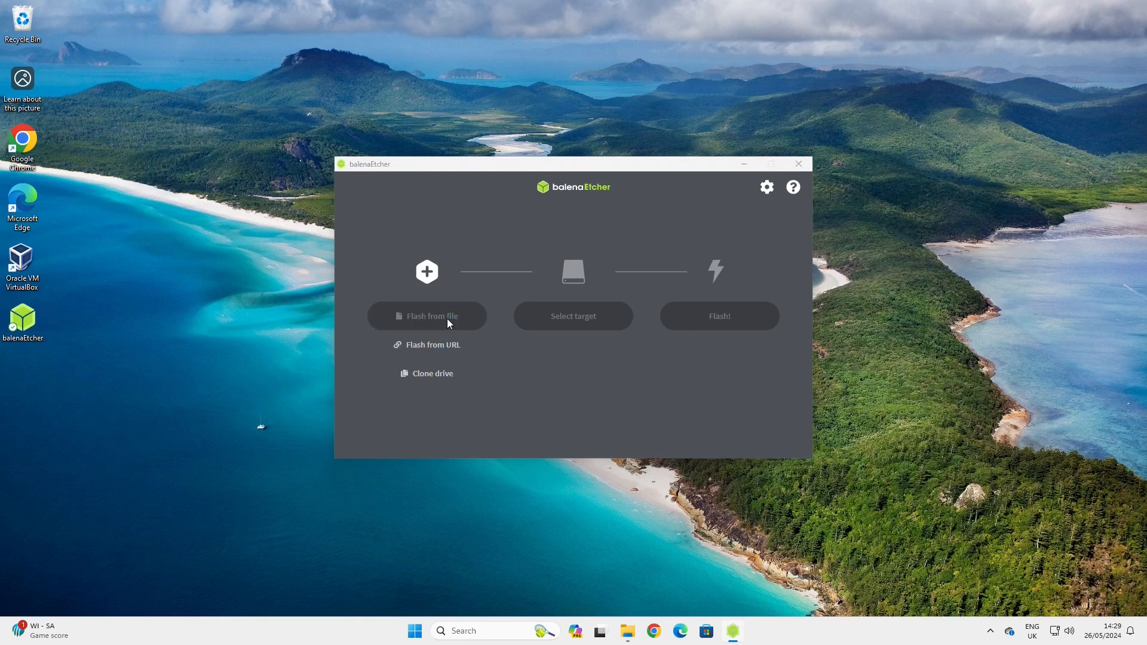
left_click(427, 315)
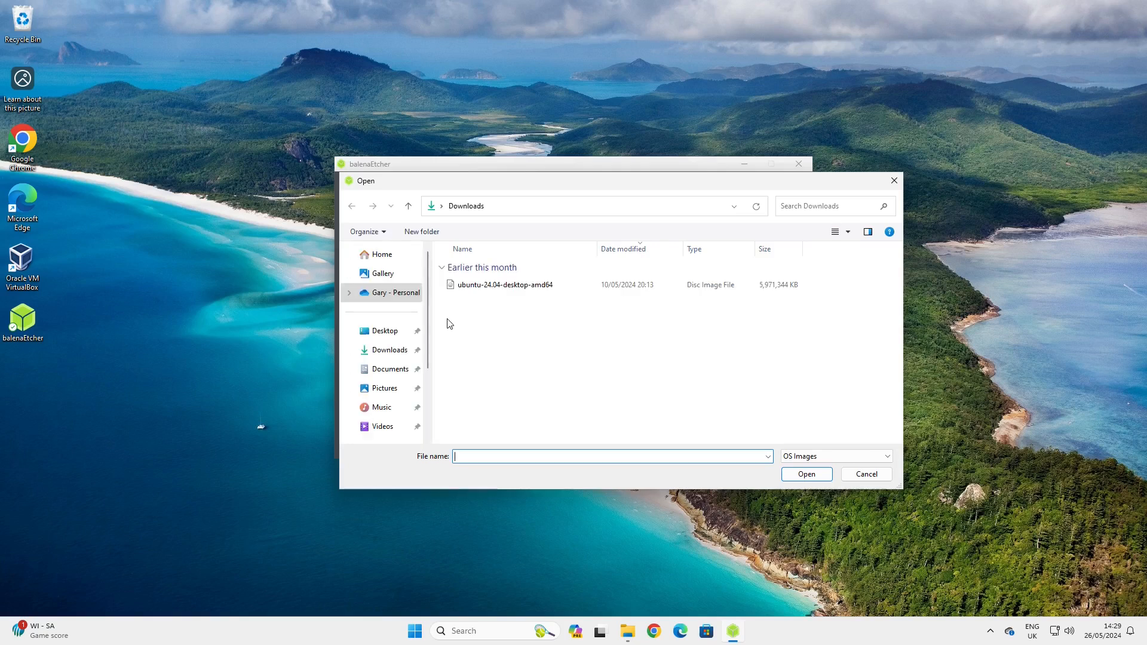
left_click(504, 285)
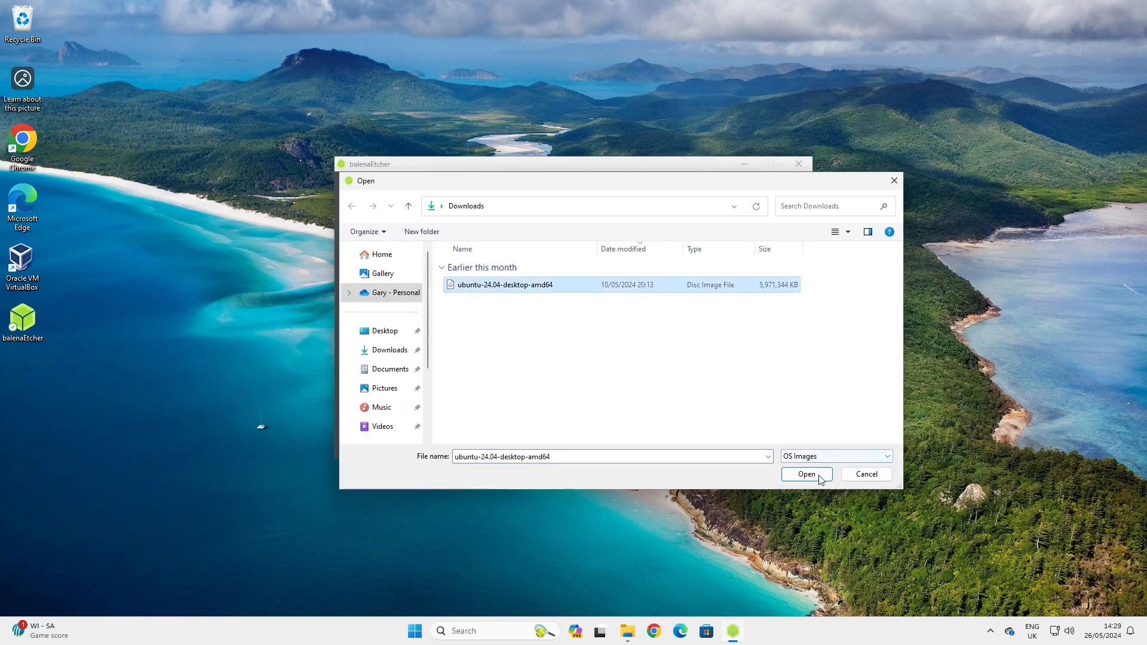
left_click(806, 474)
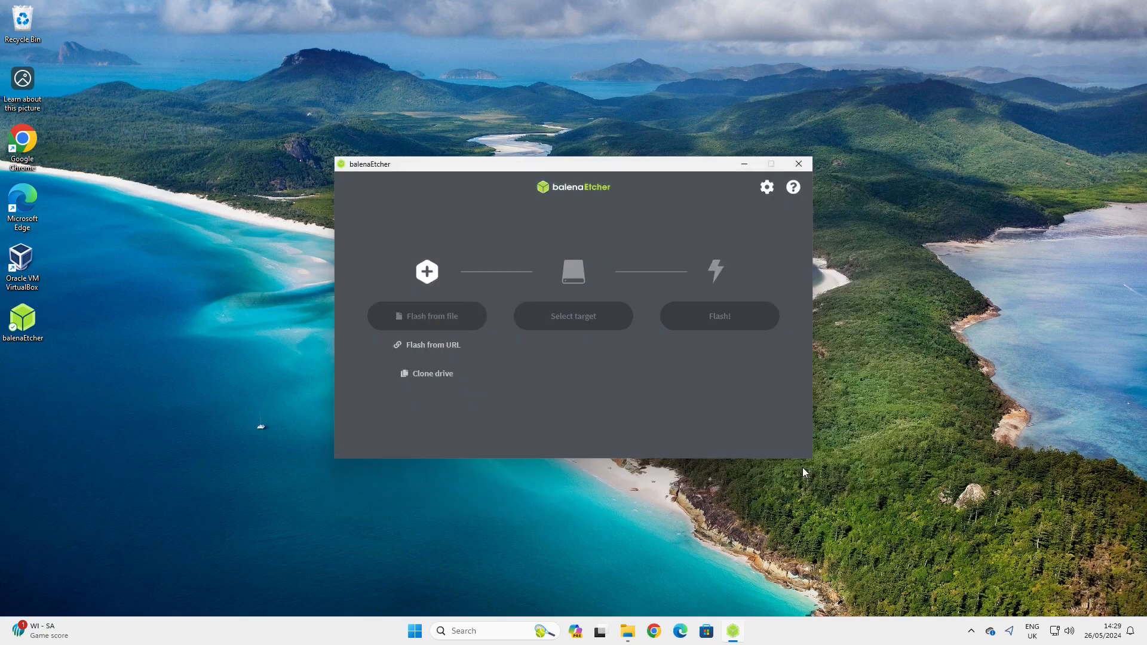
- Select the SanDisk Cruzer Facet USB Device as the flash target
left_click(426, 316)
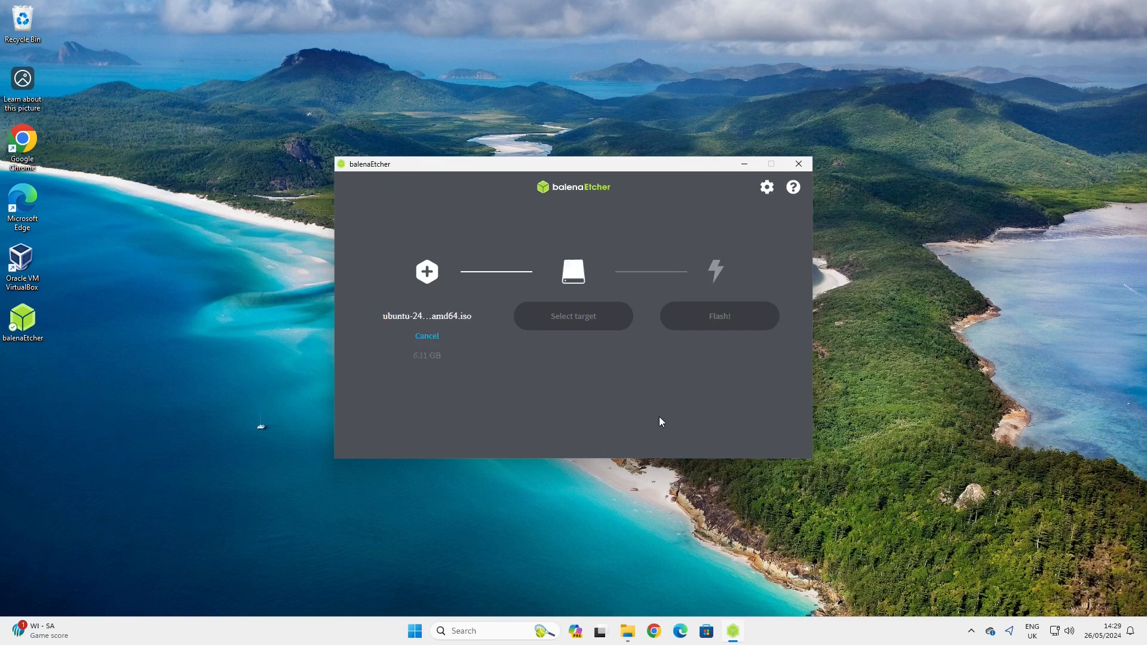
left_click(573, 315)
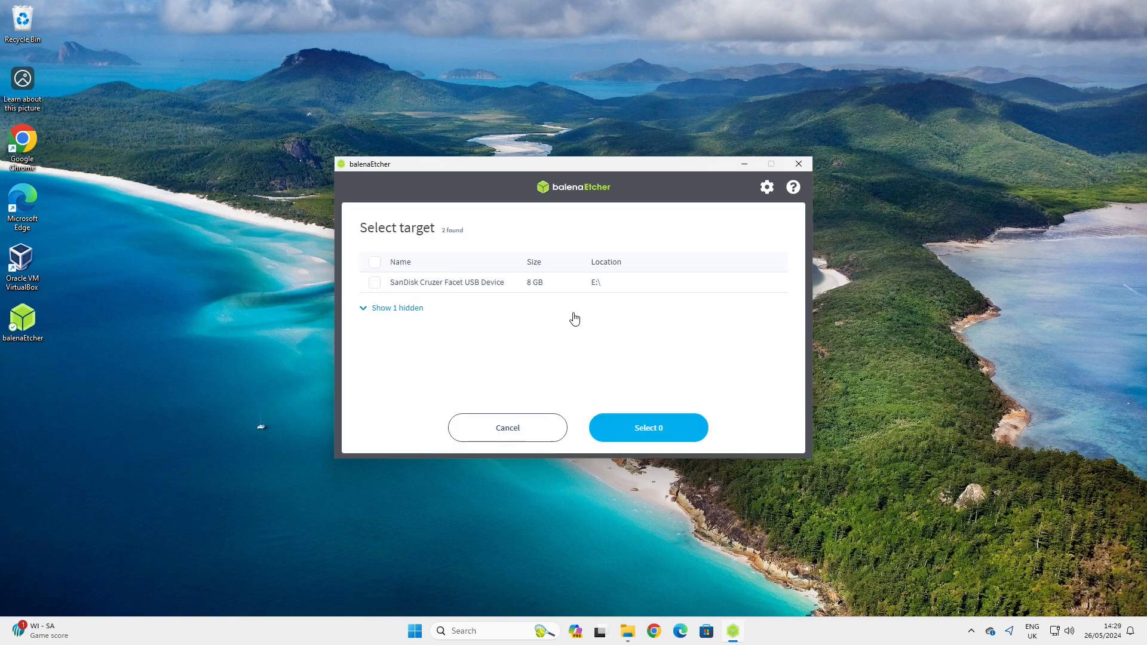
left_click(374, 282)
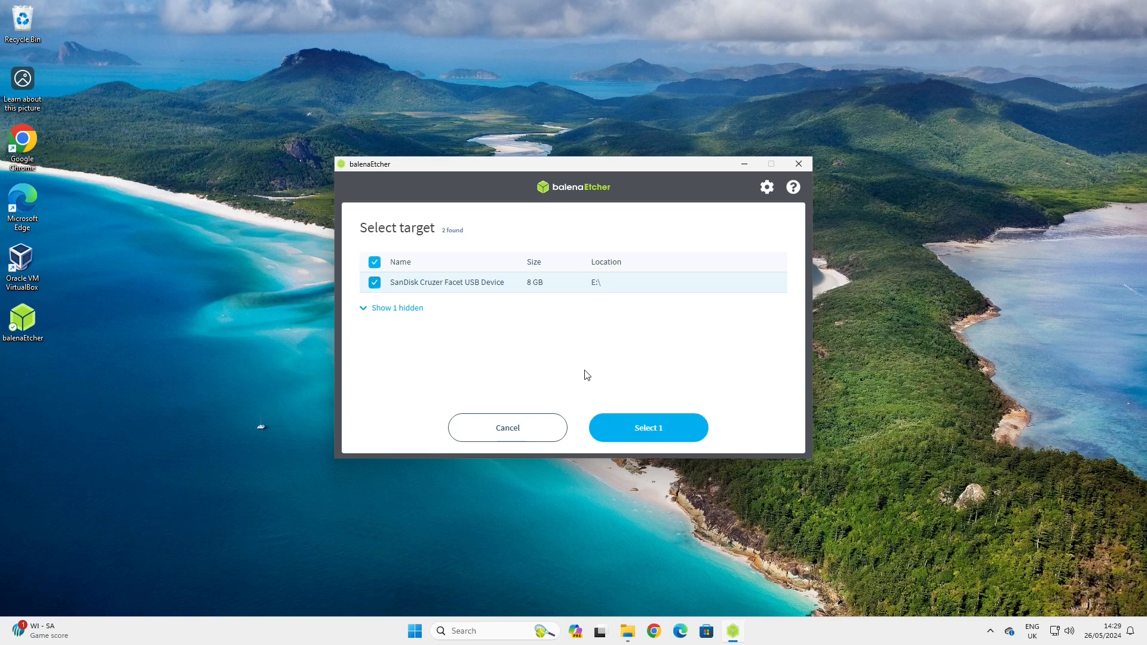
left_click(647, 428)
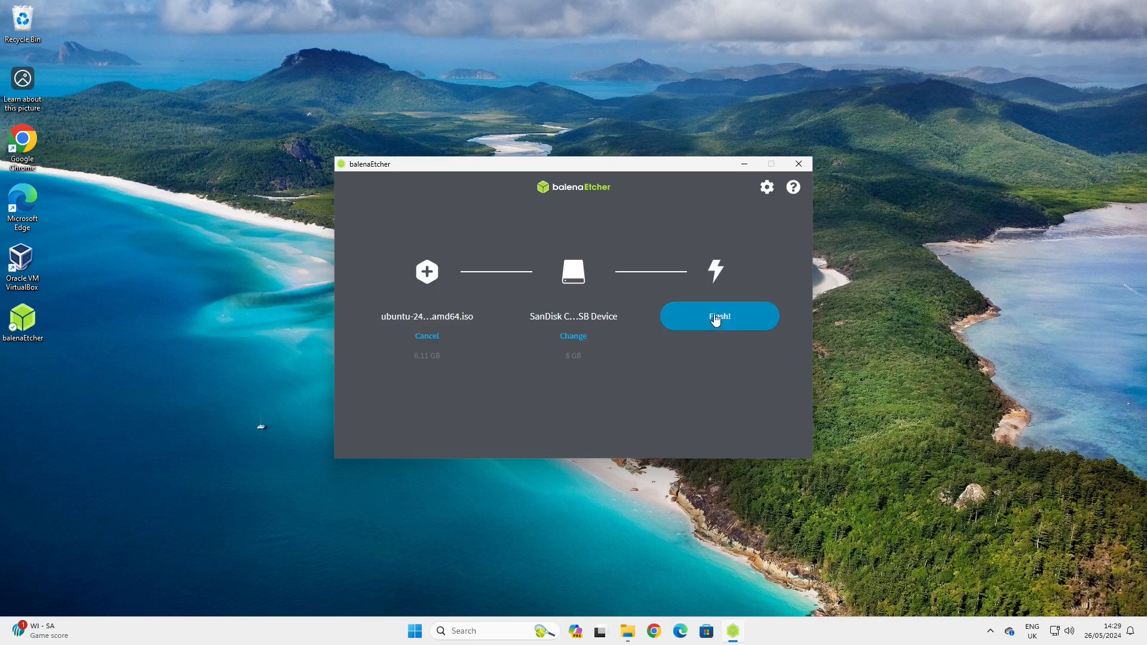
- Start flashing and approve the User Account Control prompt for administrator access
left_click(718, 315)
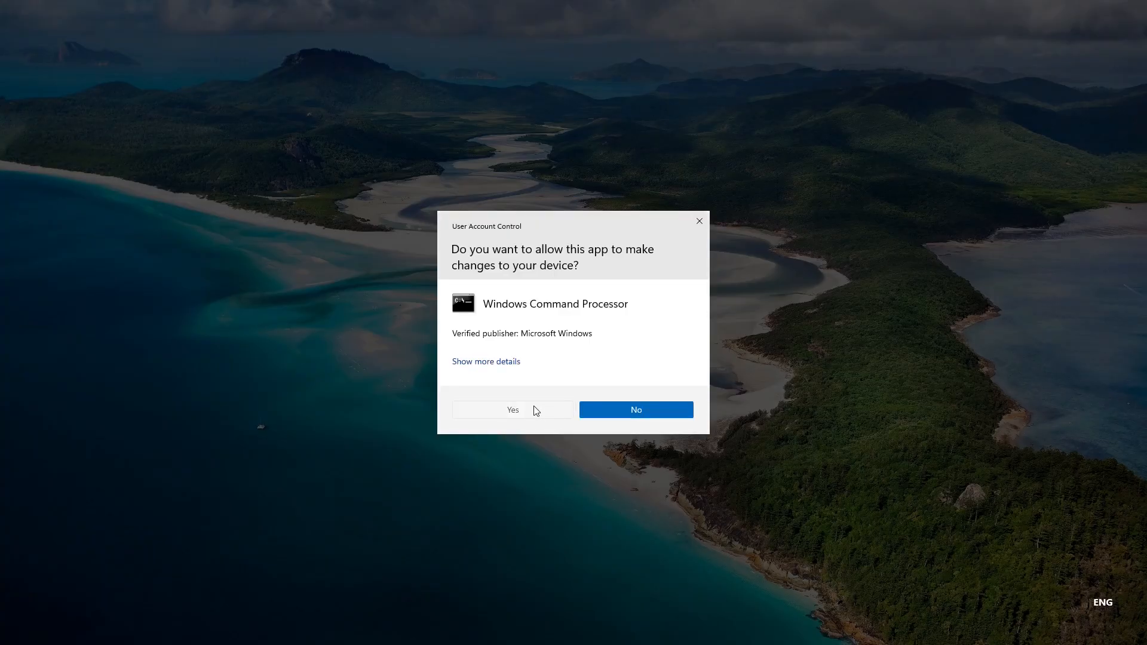
left_click(513, 410)
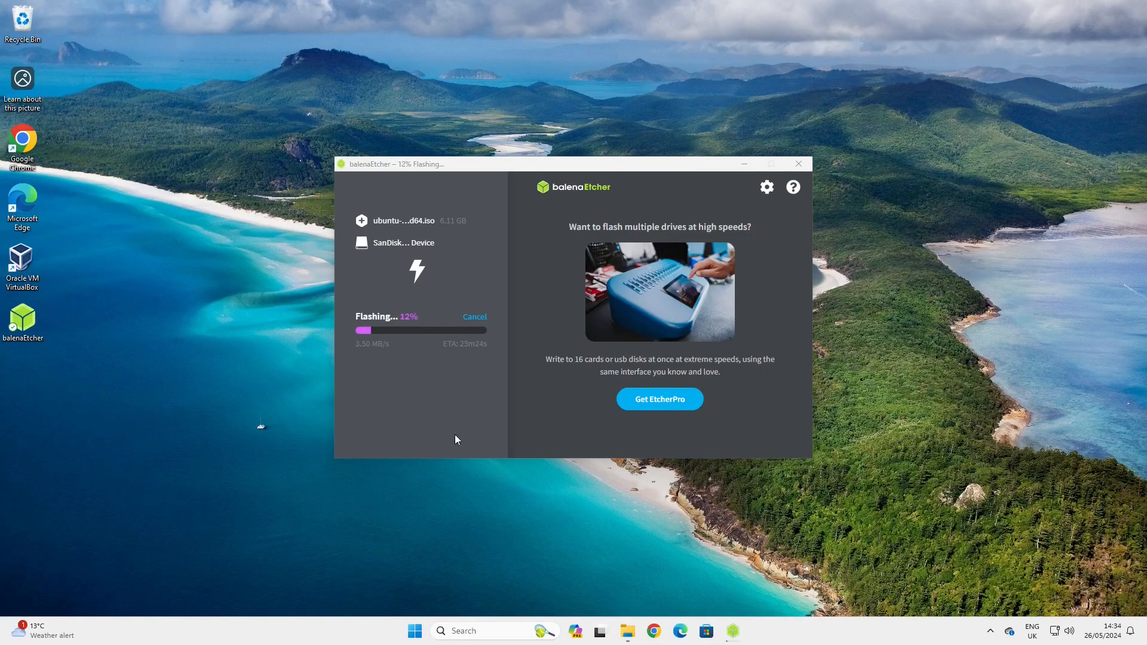